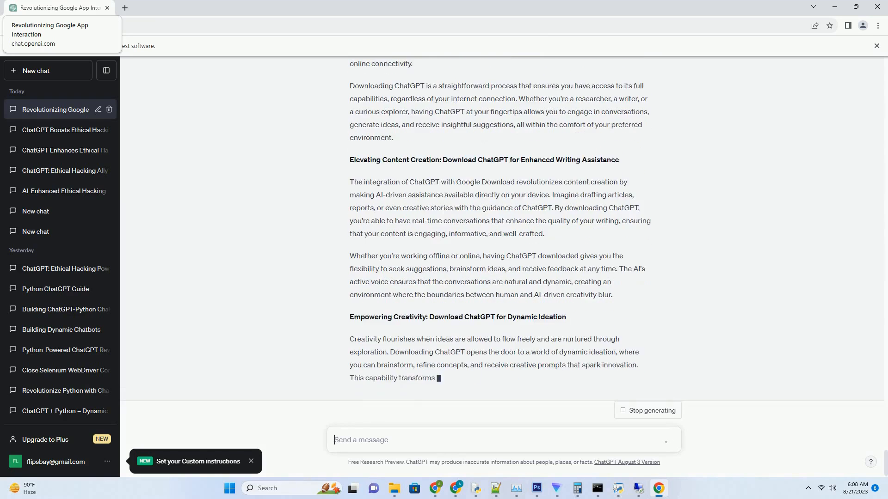
pyautogui.scroll(-3)
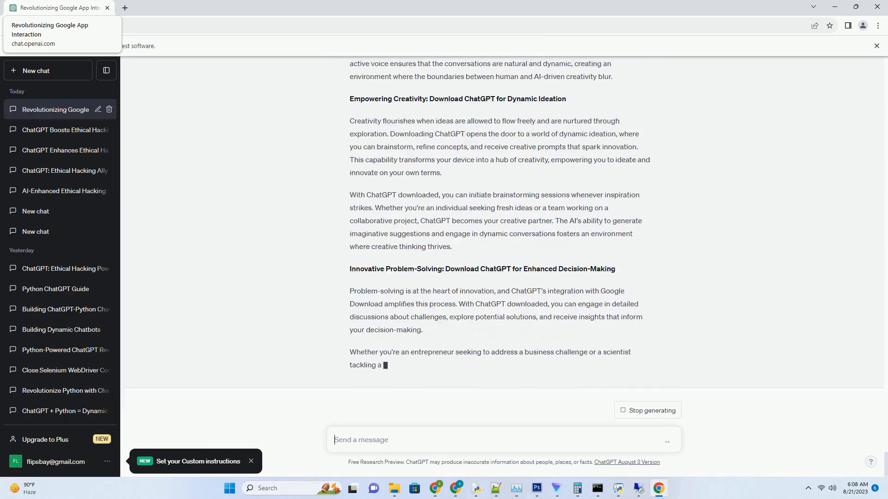
pyautogui.scroll(-3)
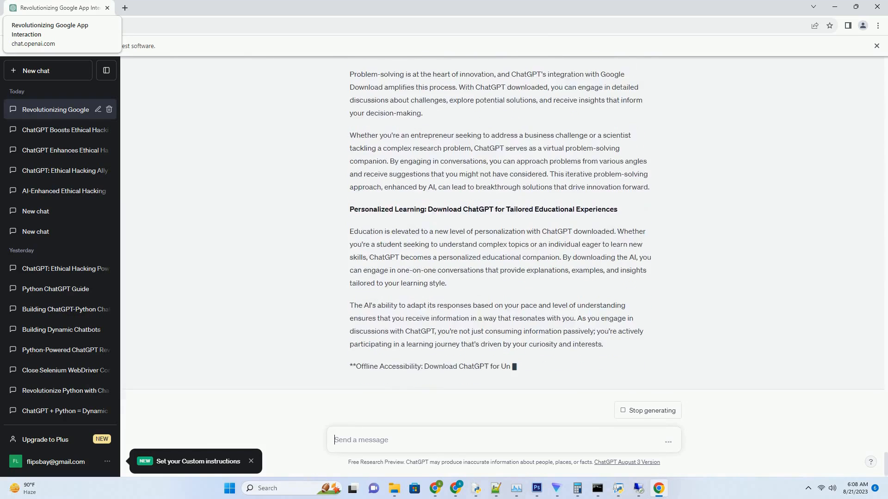
pyautogui.scroll(-3)
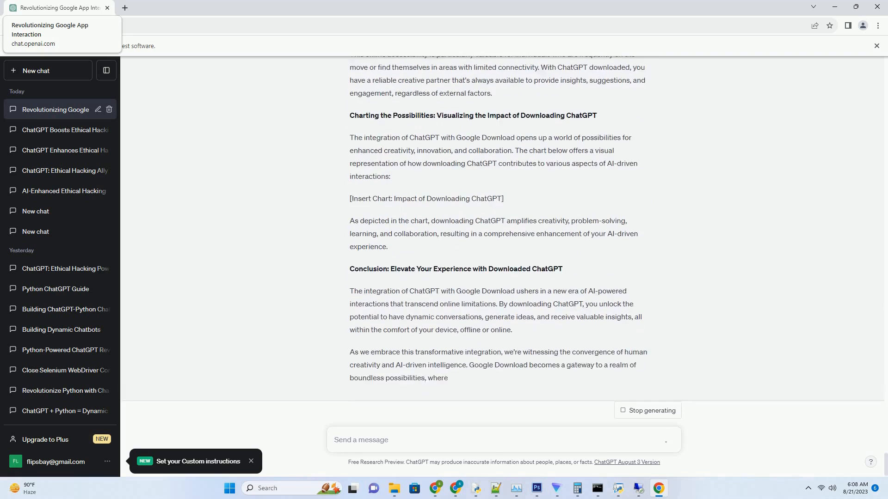
pyautogui.scroll(-3)
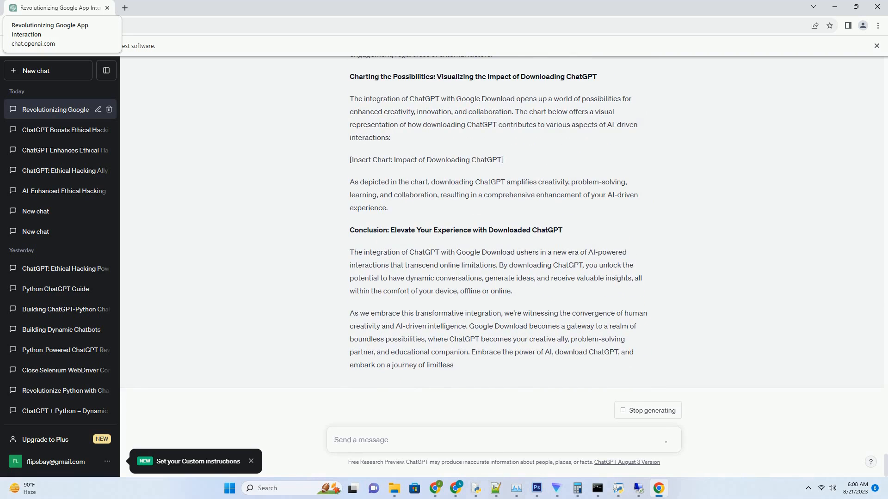